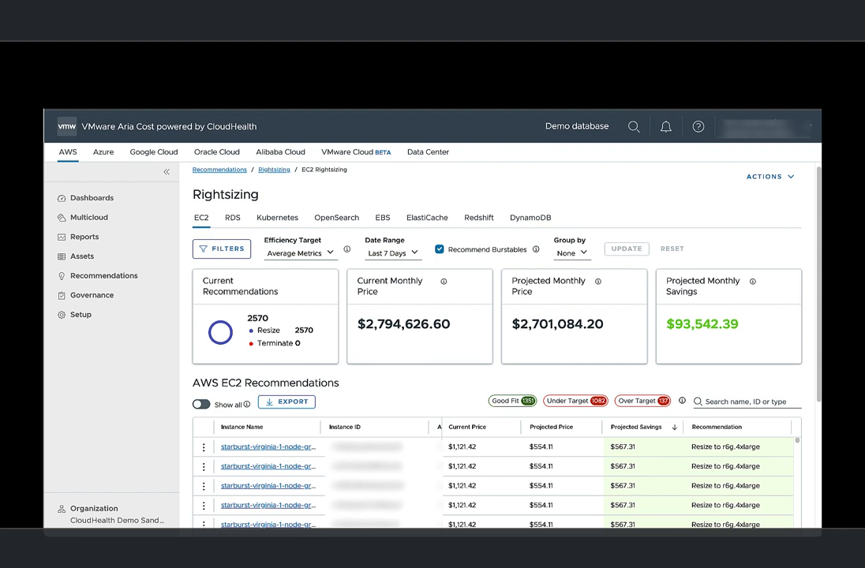
- Open jenkins-master's EC2 rightsizing details: c5.2xlarge, best fit r6a.large, alternates r6i.large and r5.large
{"action": "left_click", "coordinate": [102, 275]}
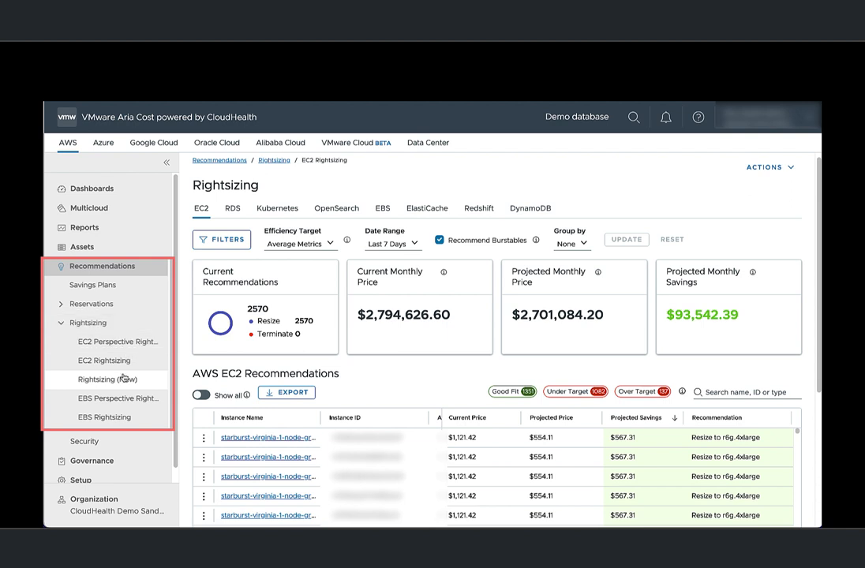
{"action": "mouse_move", "coordinate": [107, 379]}
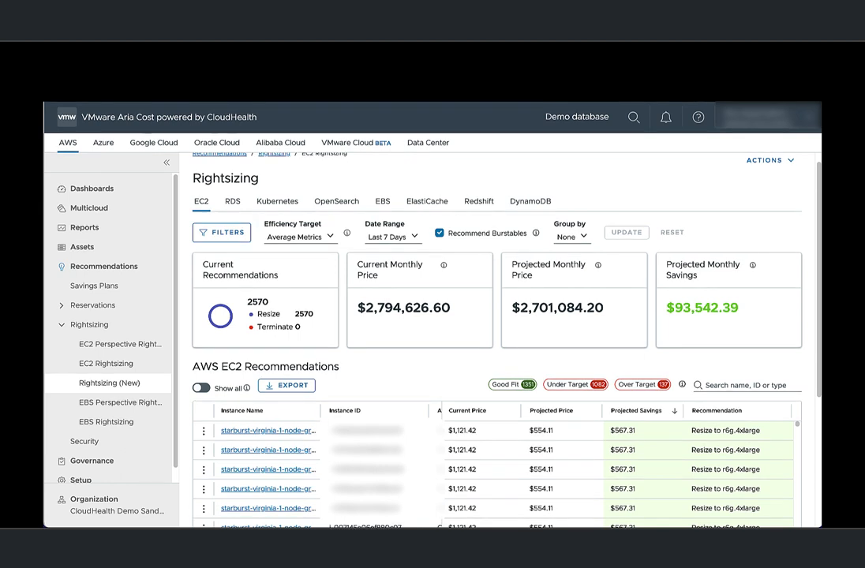
{"action": "left_click", "coordinate": [269, 430]}
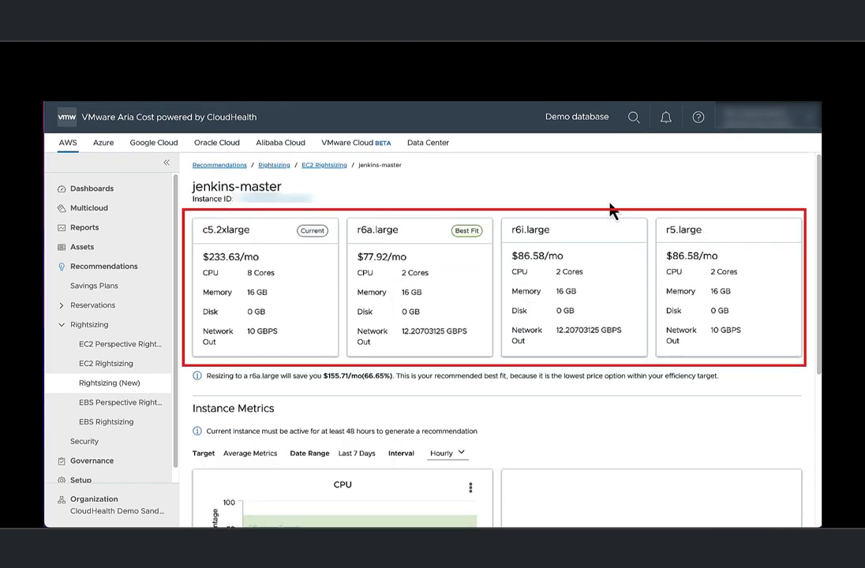